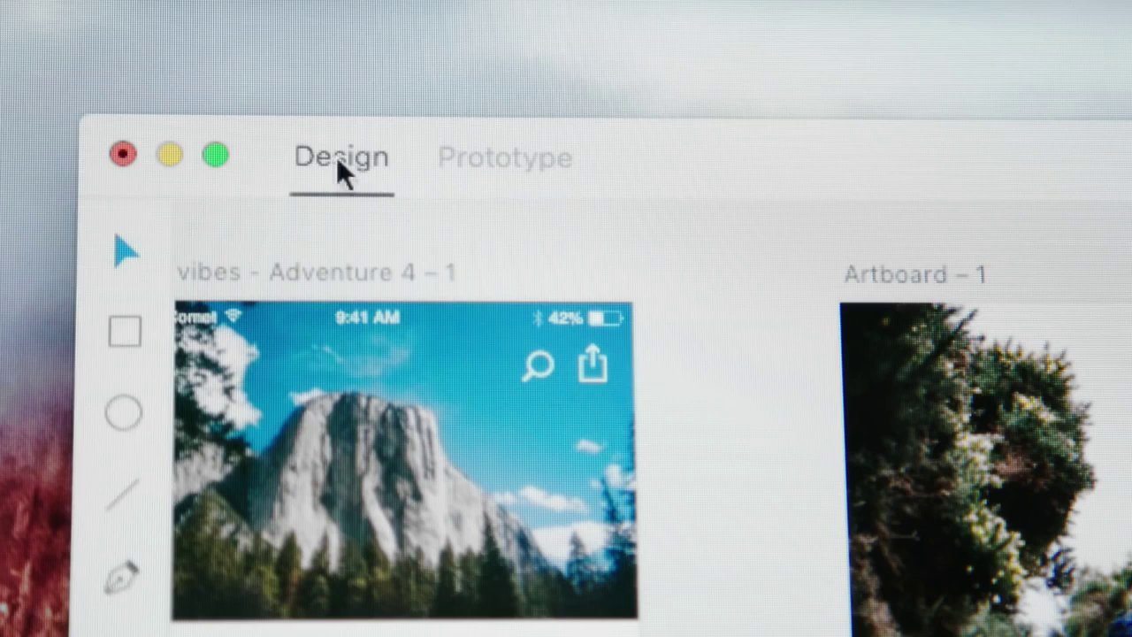
Switch to Prototype mode to wire the Home Badlands card to the Adventure 1 screen.
{"action": "left_click", "coordinate": [504, 158]}
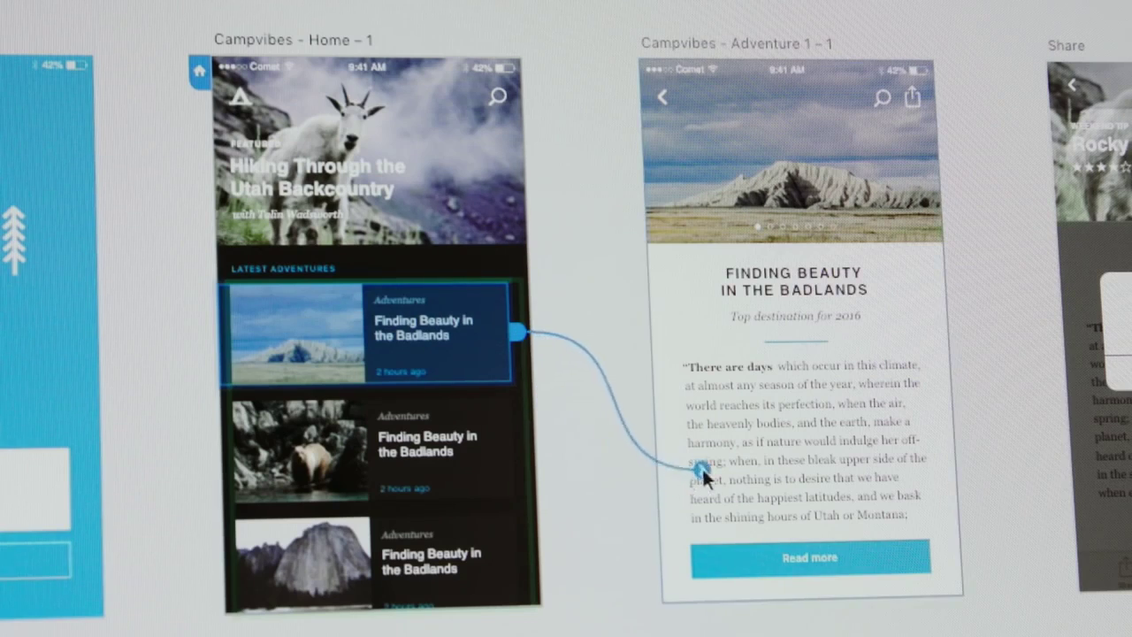